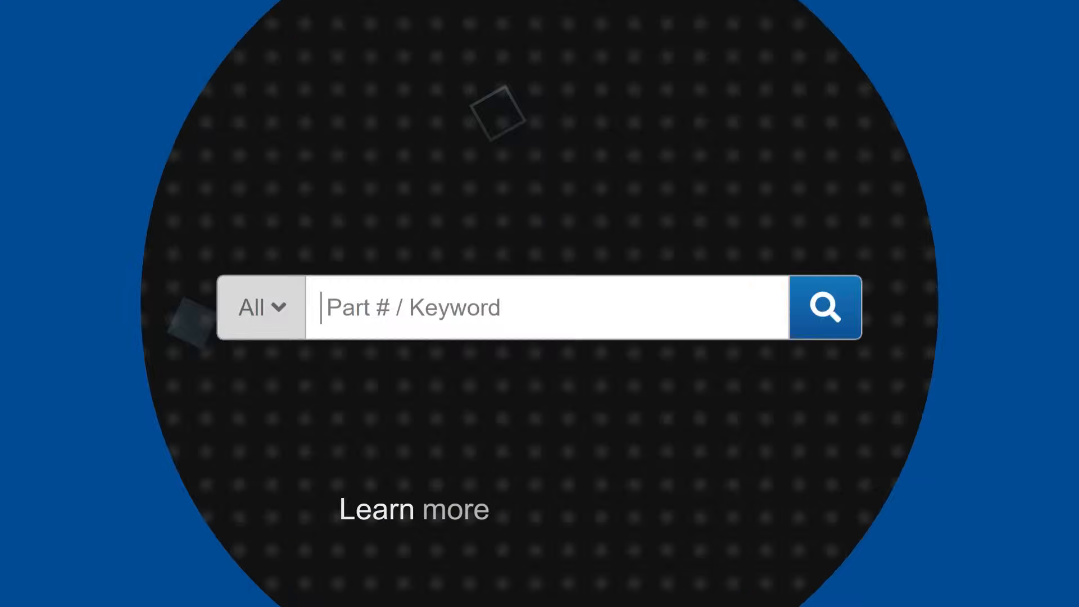
type("Amphenol RF Radio Frequency Antenna Solutions")
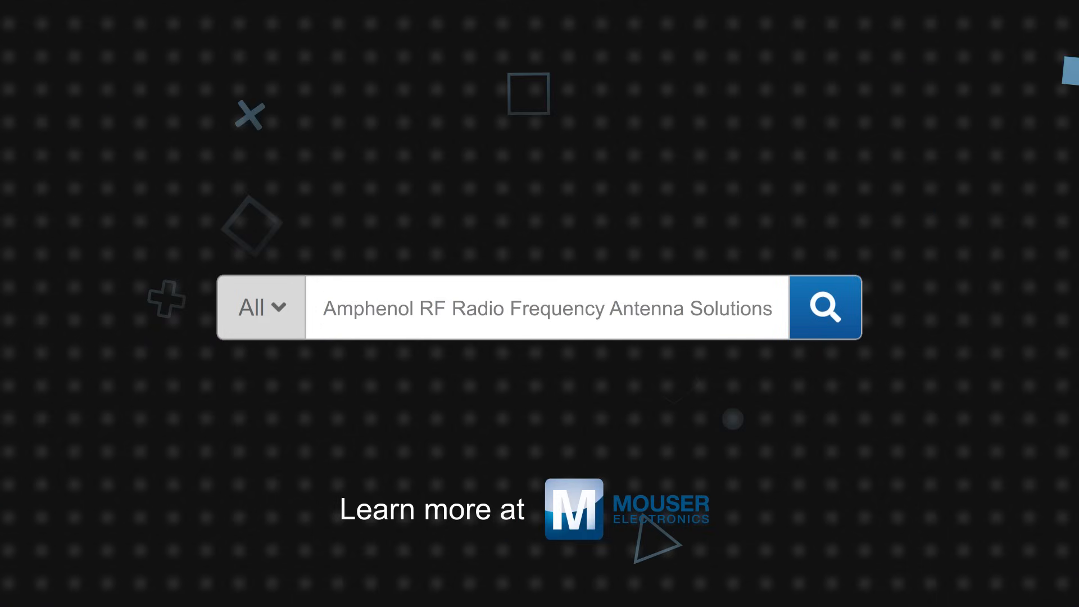